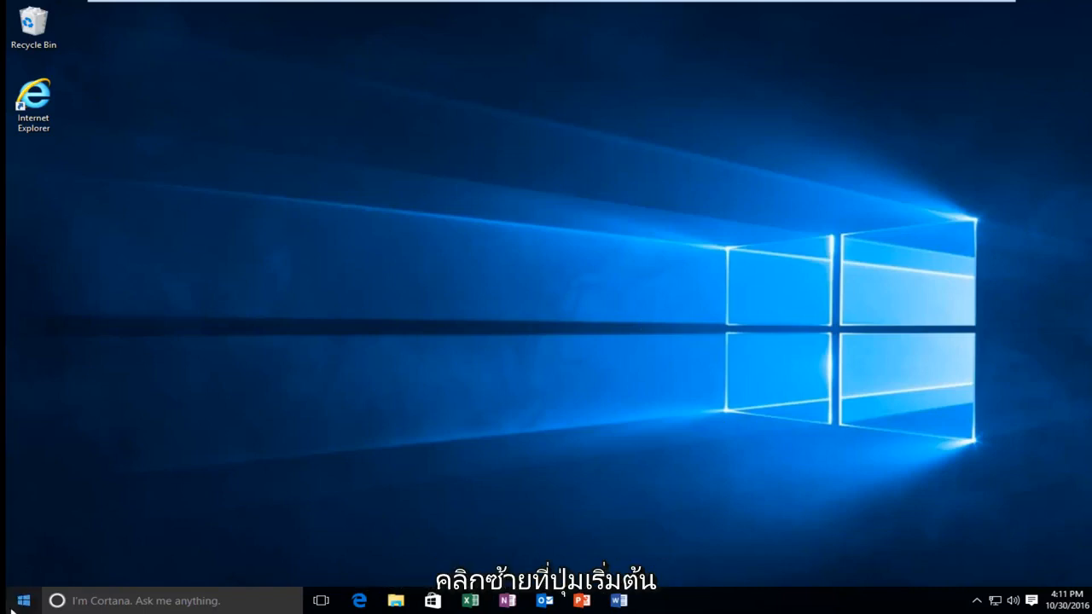
# Search Start for "control panel" so Control Panel appears as the best match
pyautogui.click(12, 594)
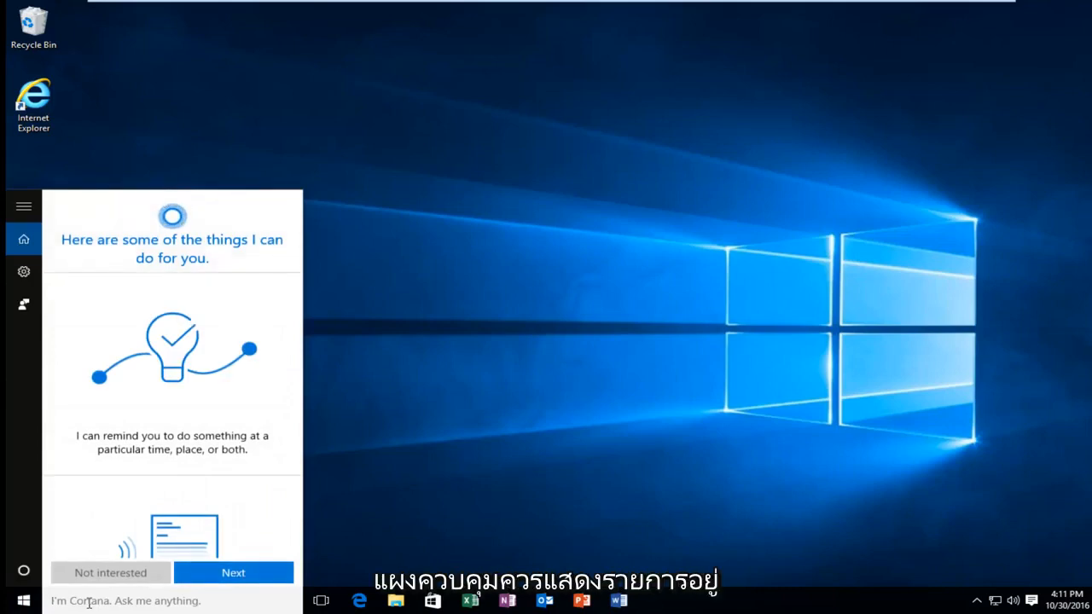
pyautogui.write('control panel;')
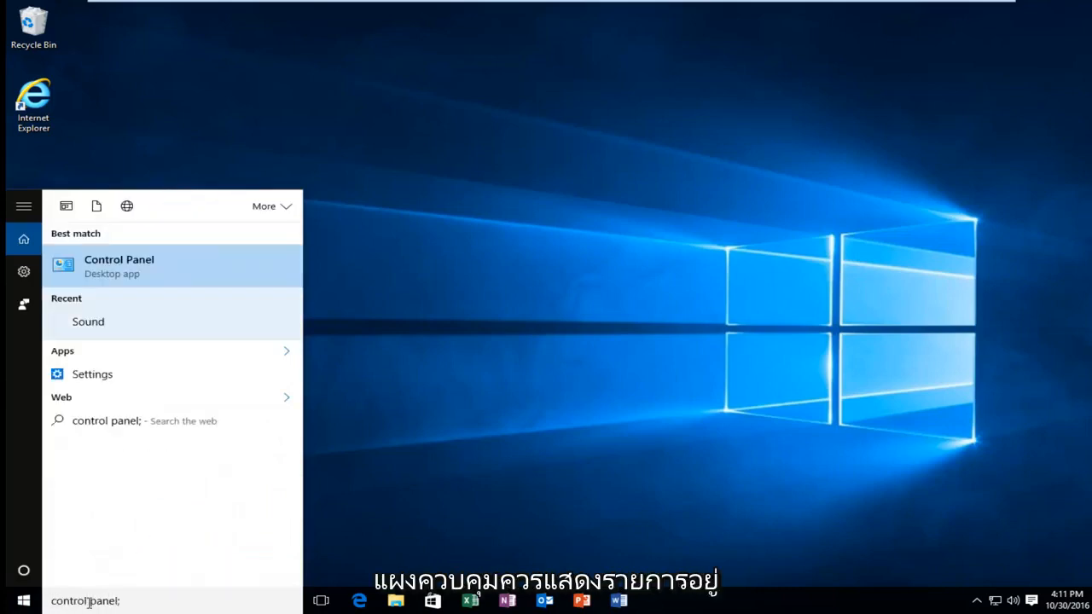
pyautogui.moveTo(147, 270)
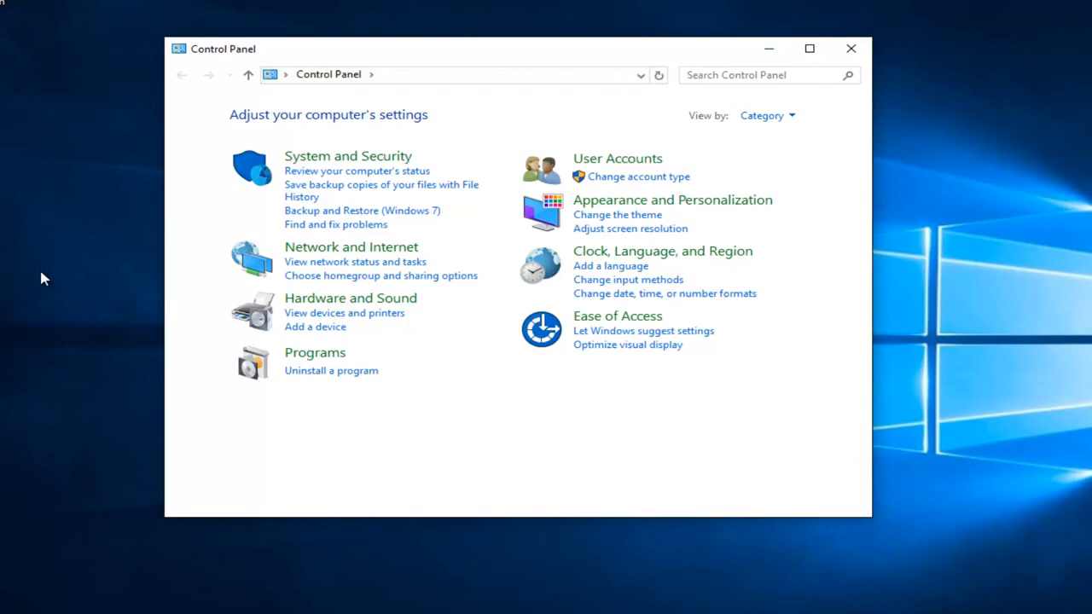
pyautogui.moveTo(276, 191)
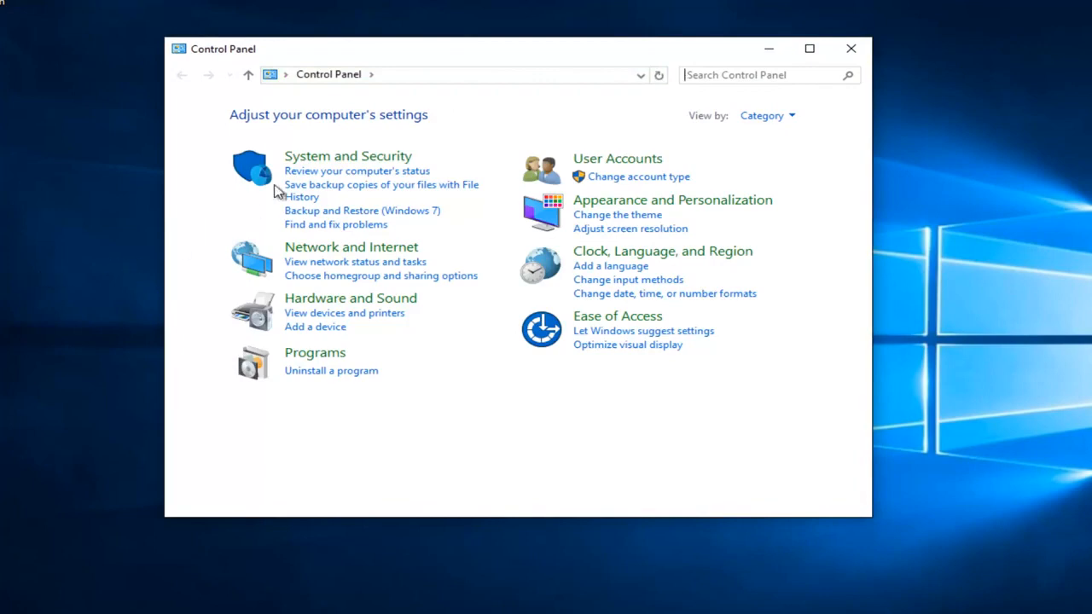
pyautogui.moveTo(338, 160)
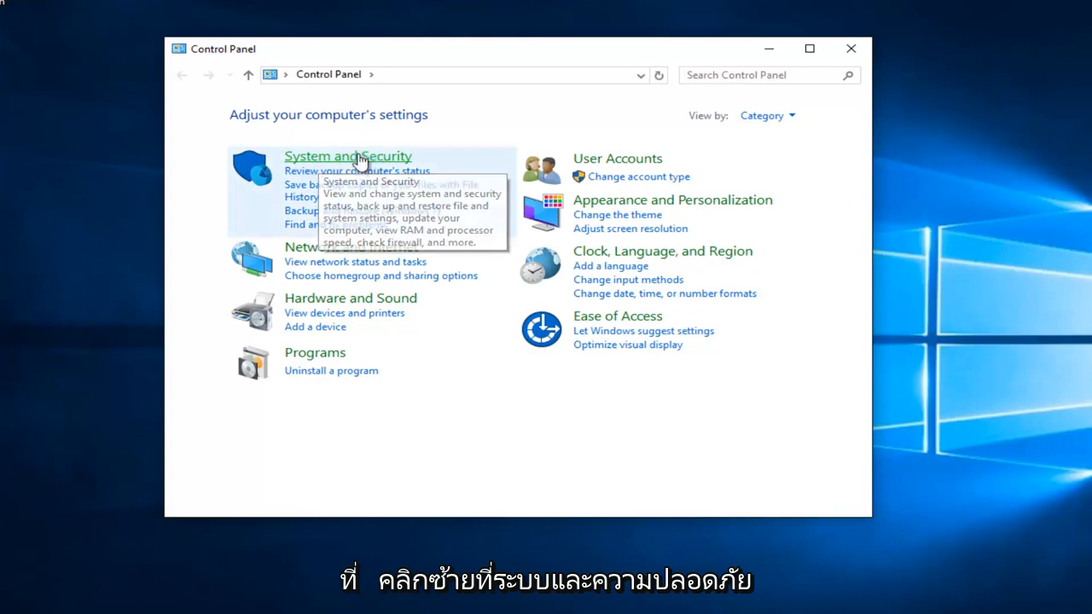
# Go into System and Security and scroll to the Administrative Tools entry
pyautogui.click(348, 157)
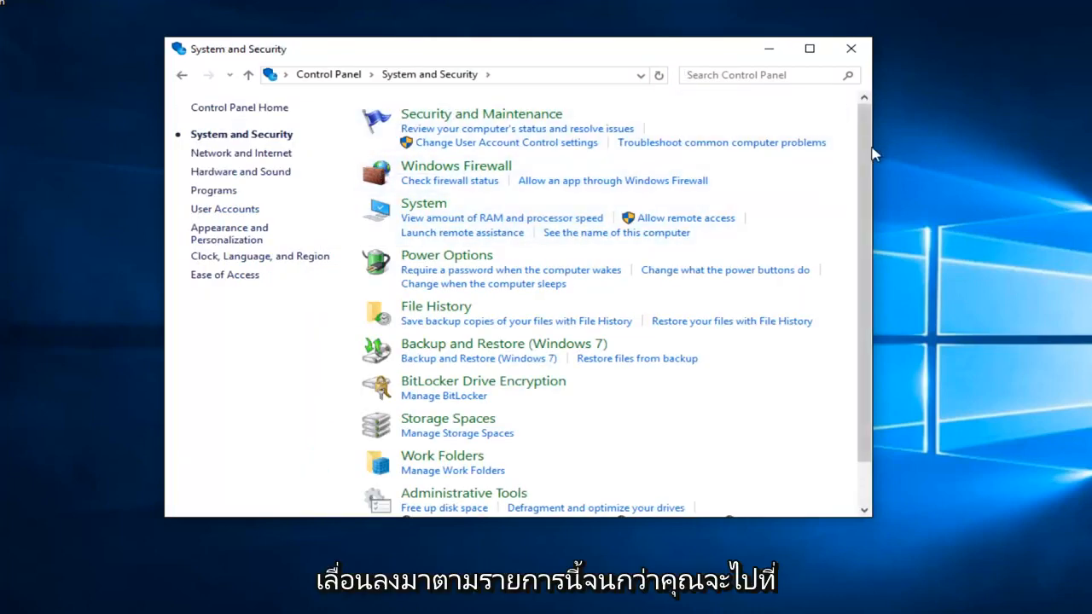
pyautogui.scroll(-3)
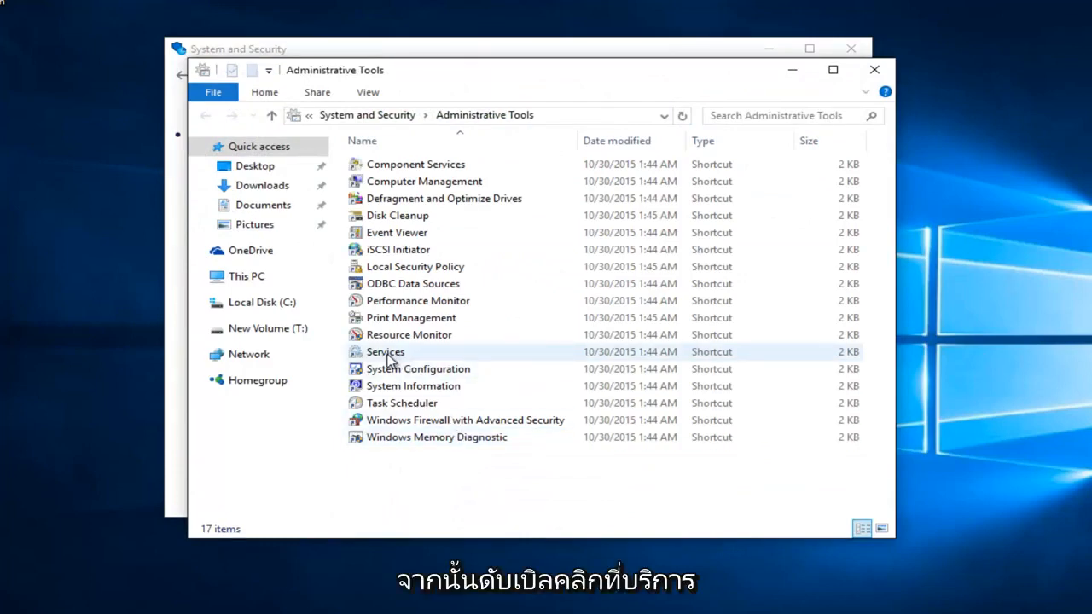
# Launch the Services console from the Administrative Tools shortcuts
pyautogui.click(385, 351)
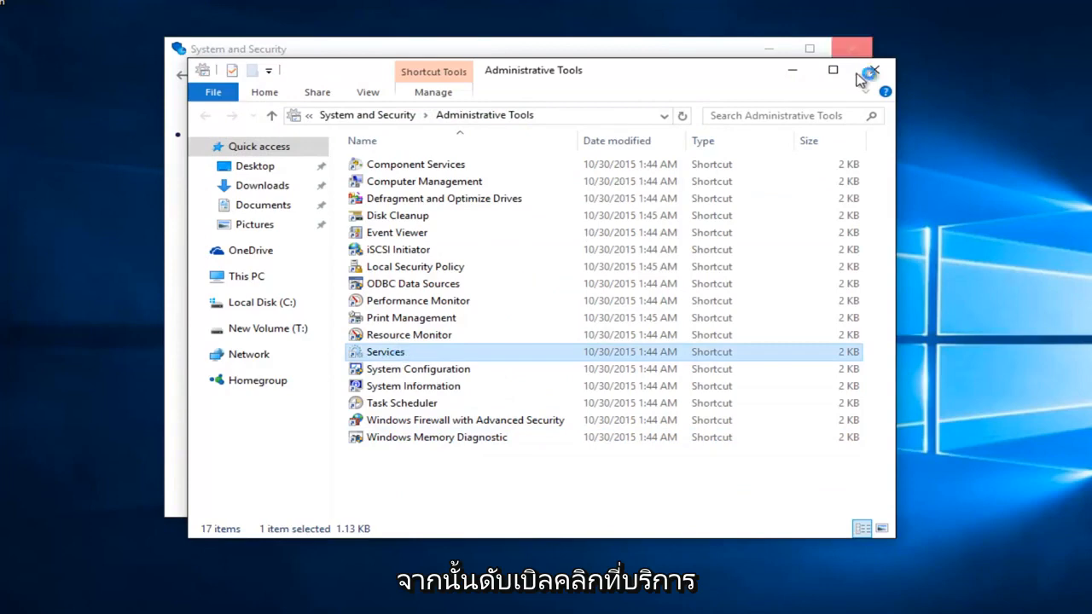
pyautogui.doubleClick(386, 352)
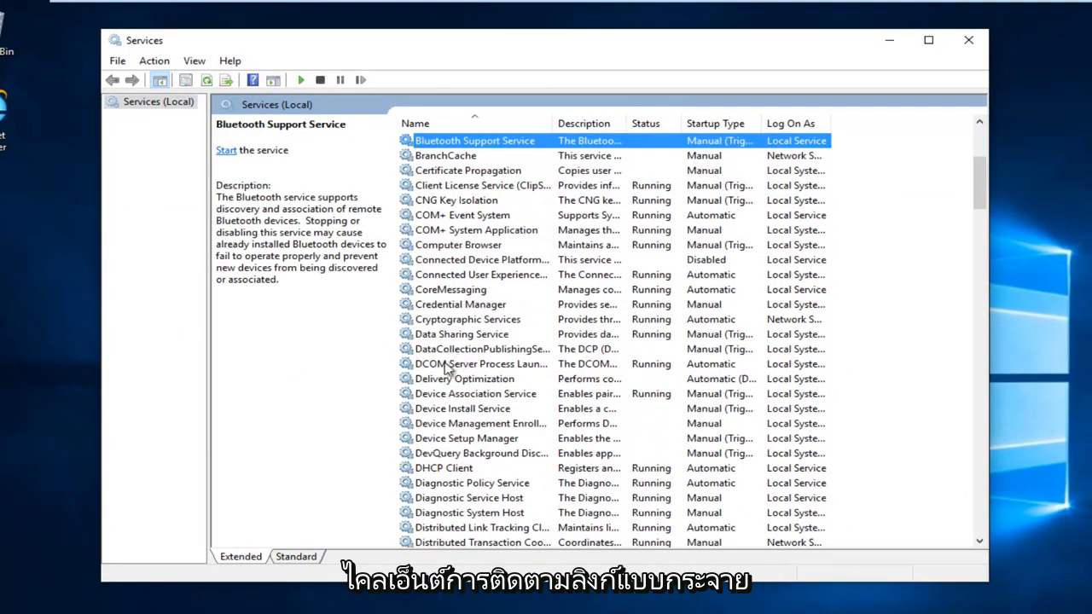
# Select the Distributed Link Tracking Client service and bring up its context actions
pyautogui.scroll(-3)
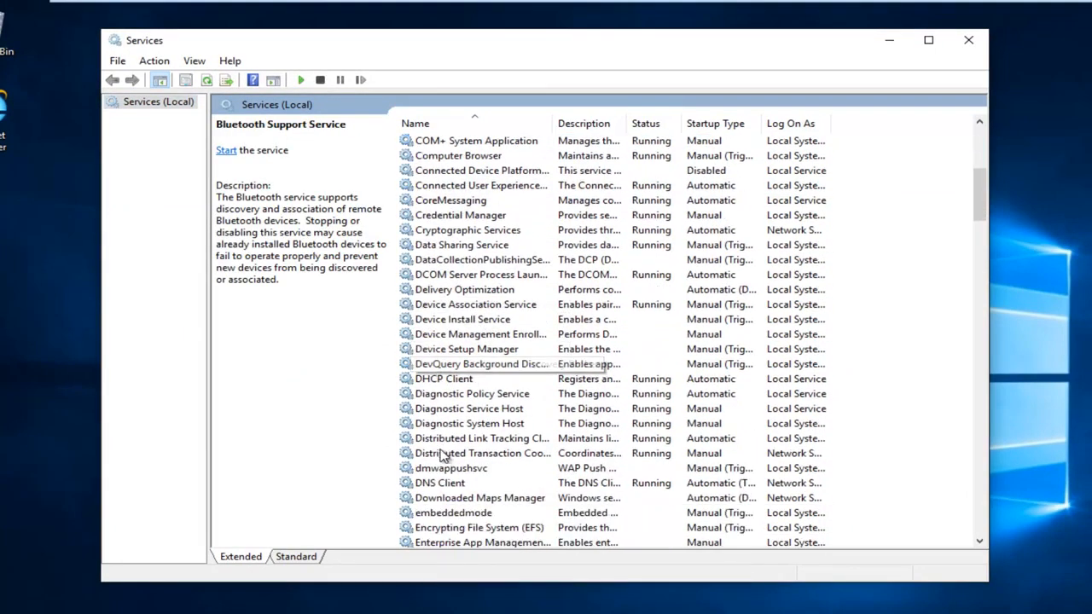
pyautogui.click(481, 437)
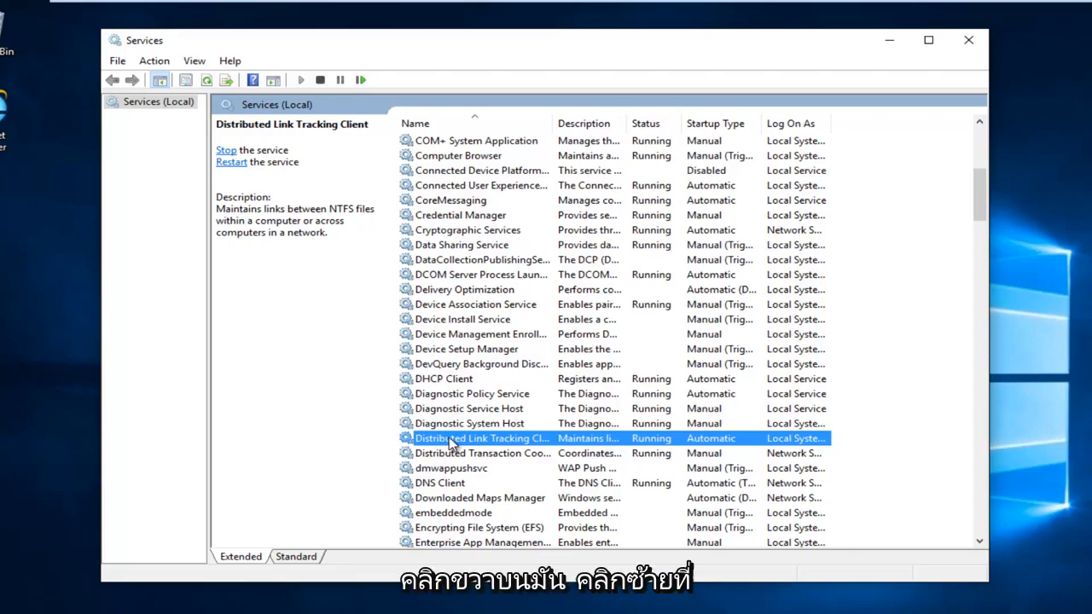
pyautogui.rightClick(447, 438)
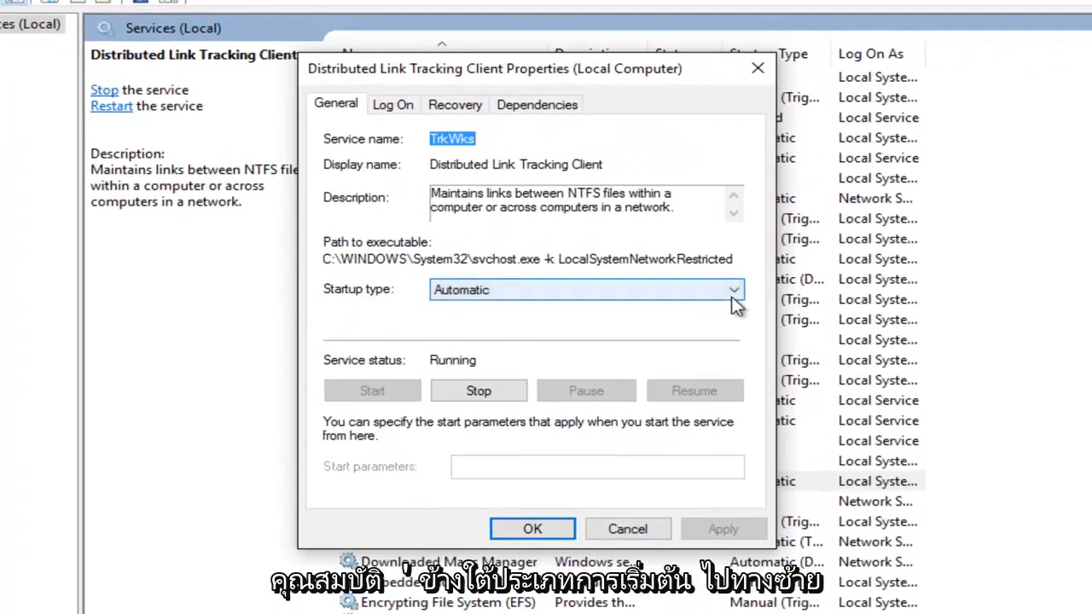
# Set the service's Startup type to Disabled and confirm with OK
pyautogui.click(734, 290)
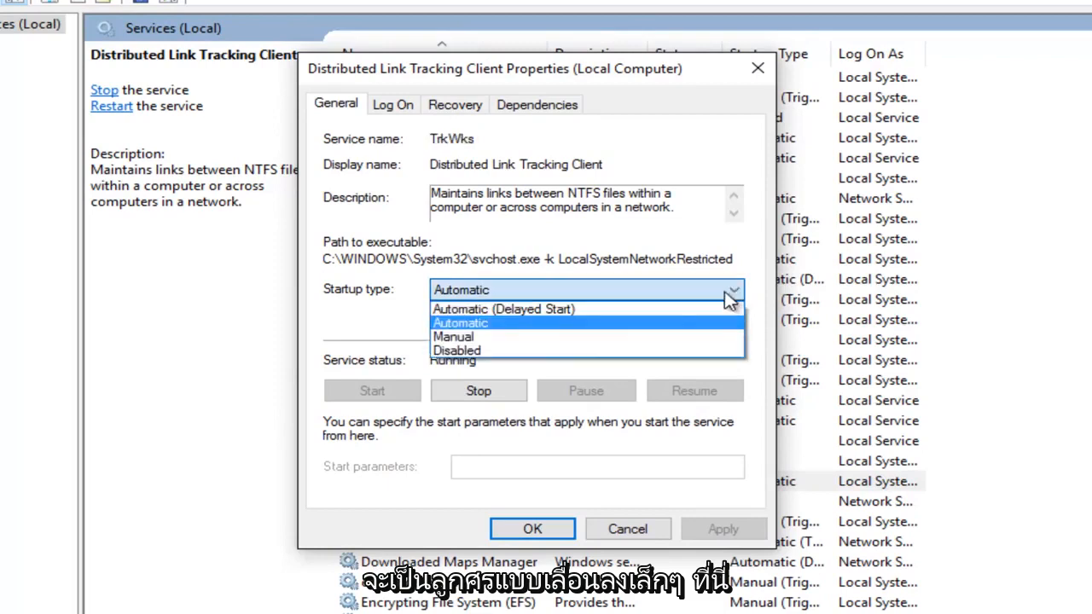
pyautogui.moveTo(451, 359)
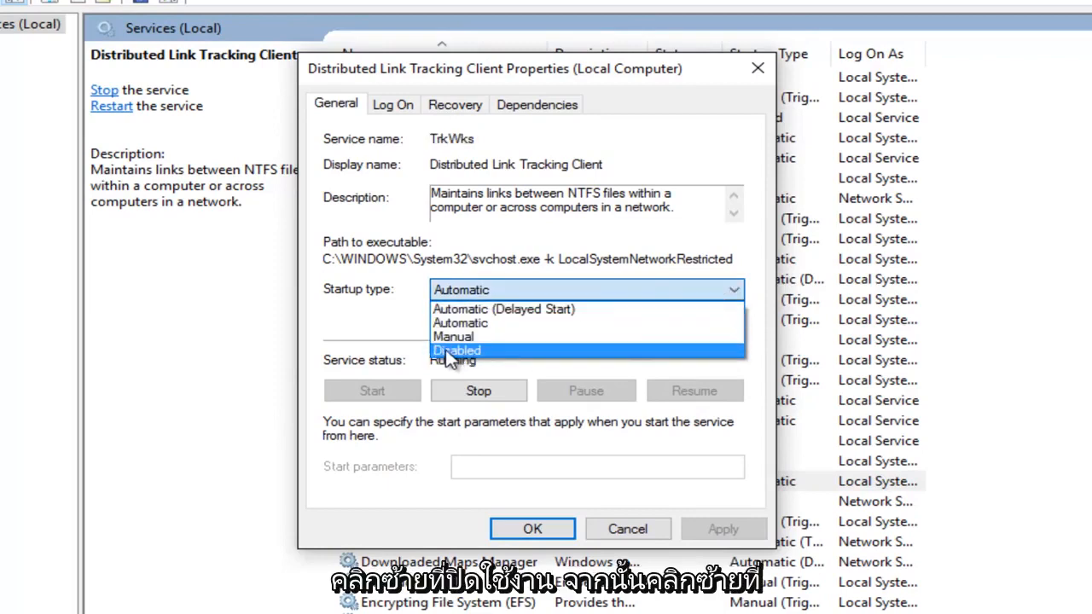
pyautogui.click(455, 349)
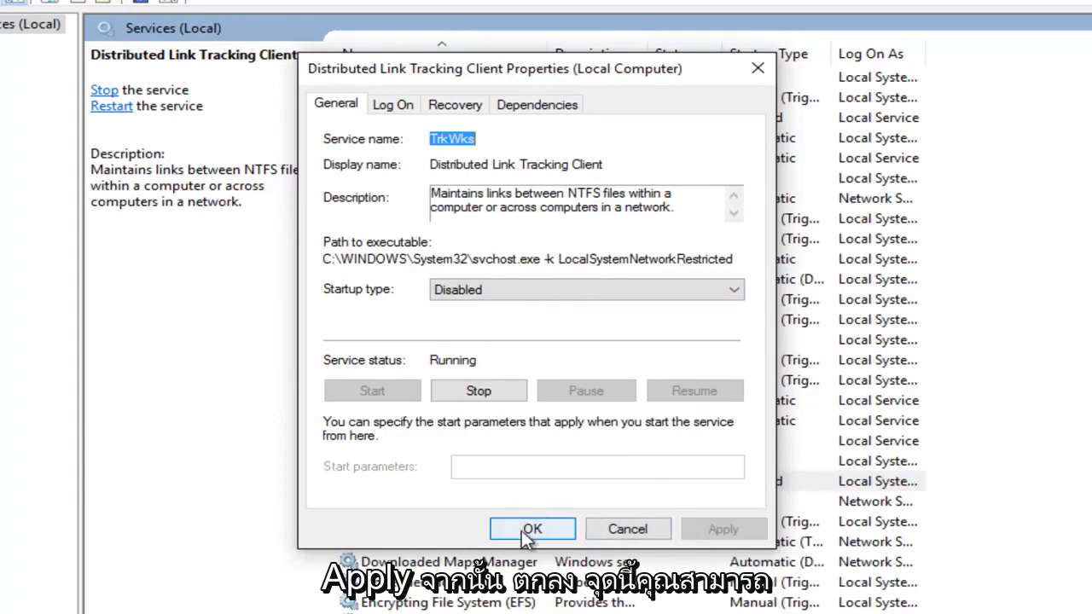
pyautogui.click(532, 529)
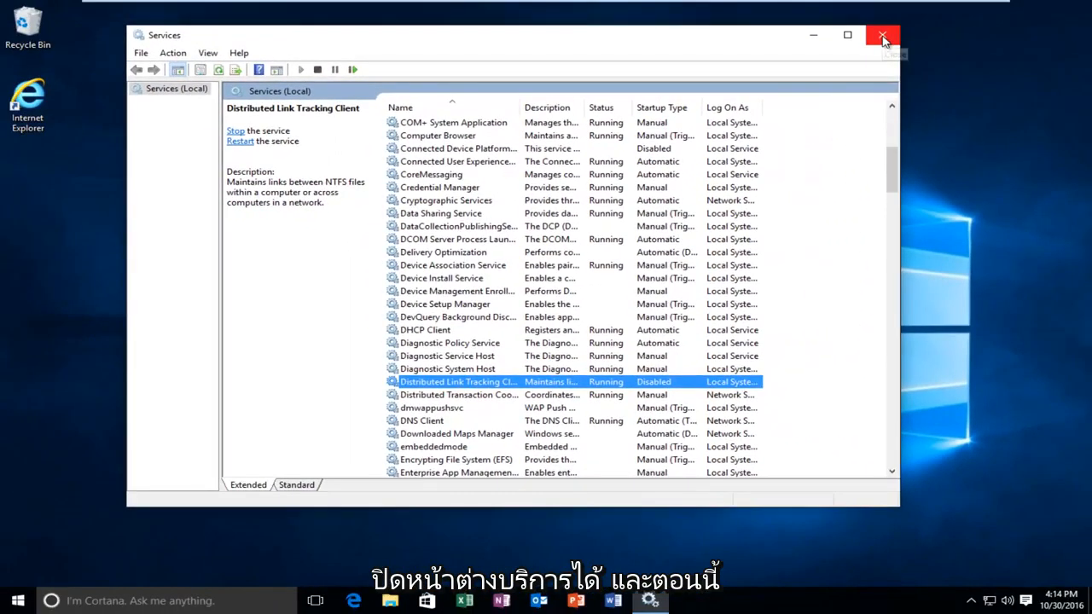
# Close Services and start Command Prompt (Admin), approving the UAC request
pyautogui.click(880, 34)
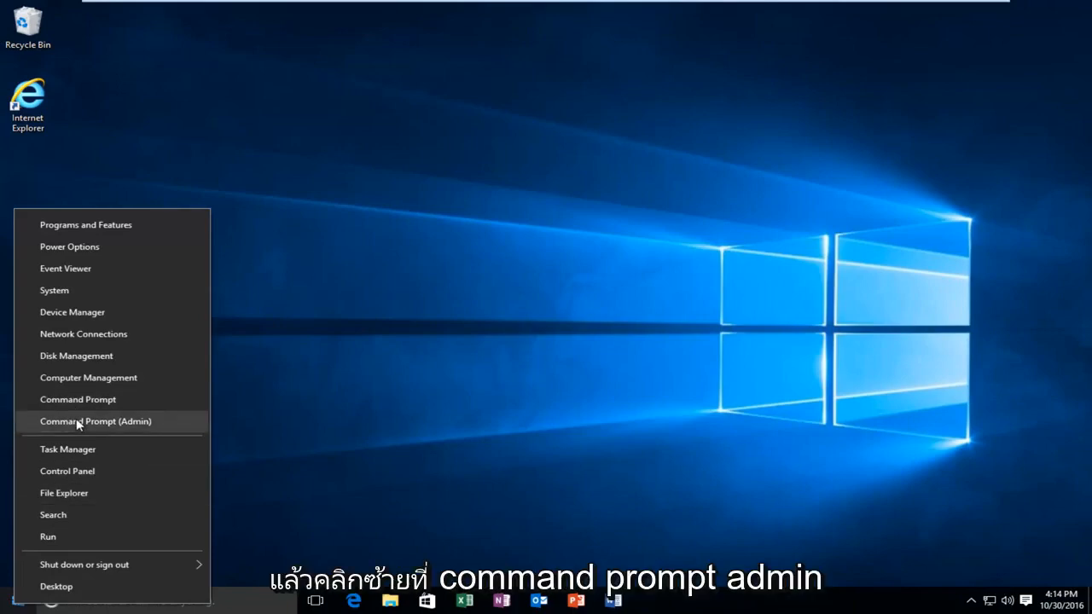
pyautogui.moveTo(85, 423)
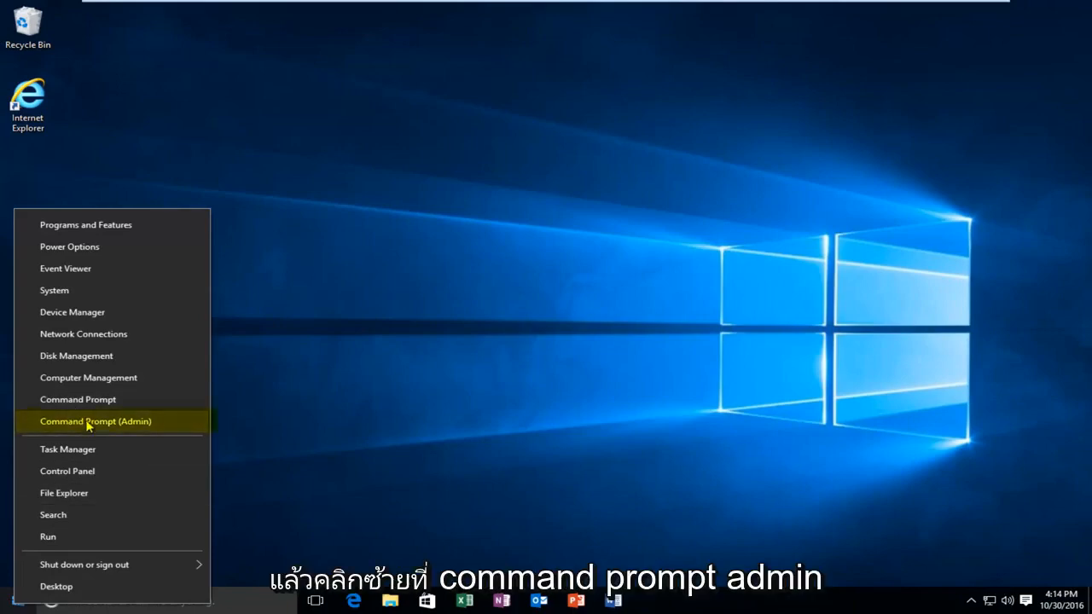
pyautogui.click(96, 421)
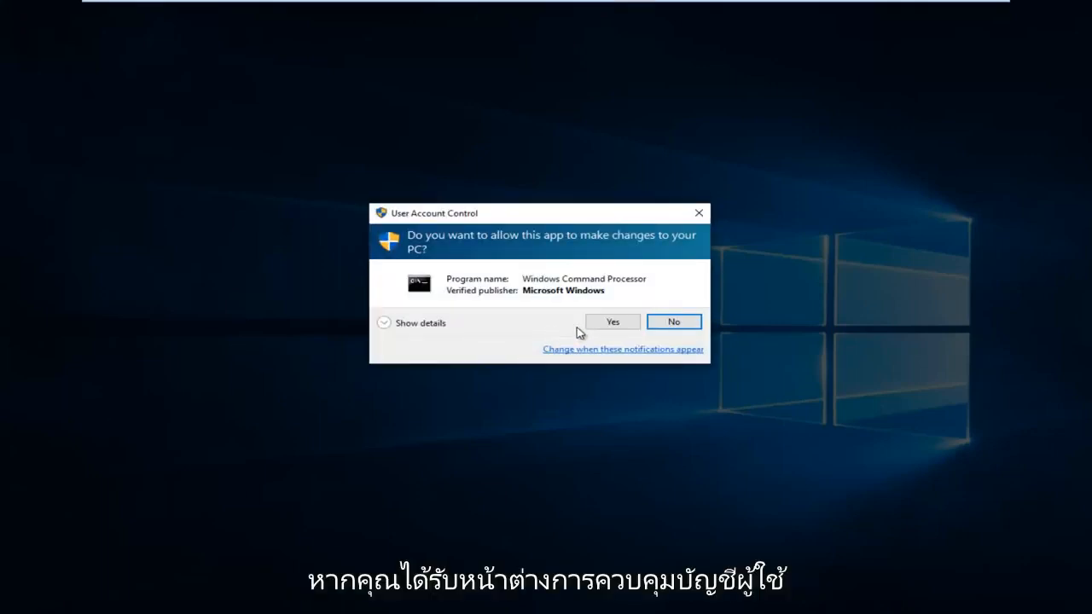
pyautogui.click(611, 321)
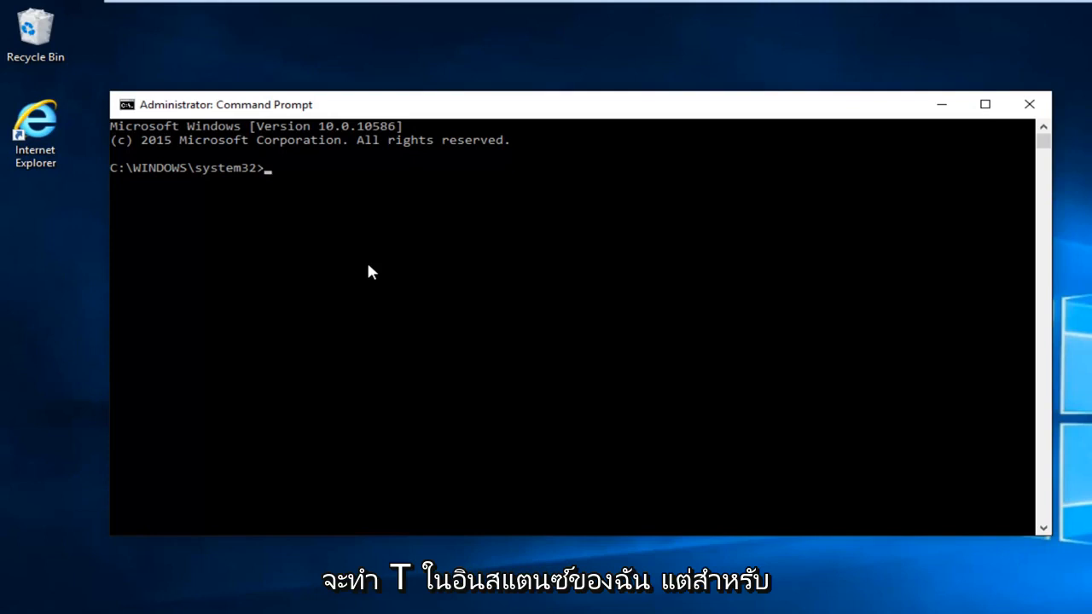
# Switch to T: and run rmdir "System Volume Information" /s, answering y
pyautogui.write('T:')
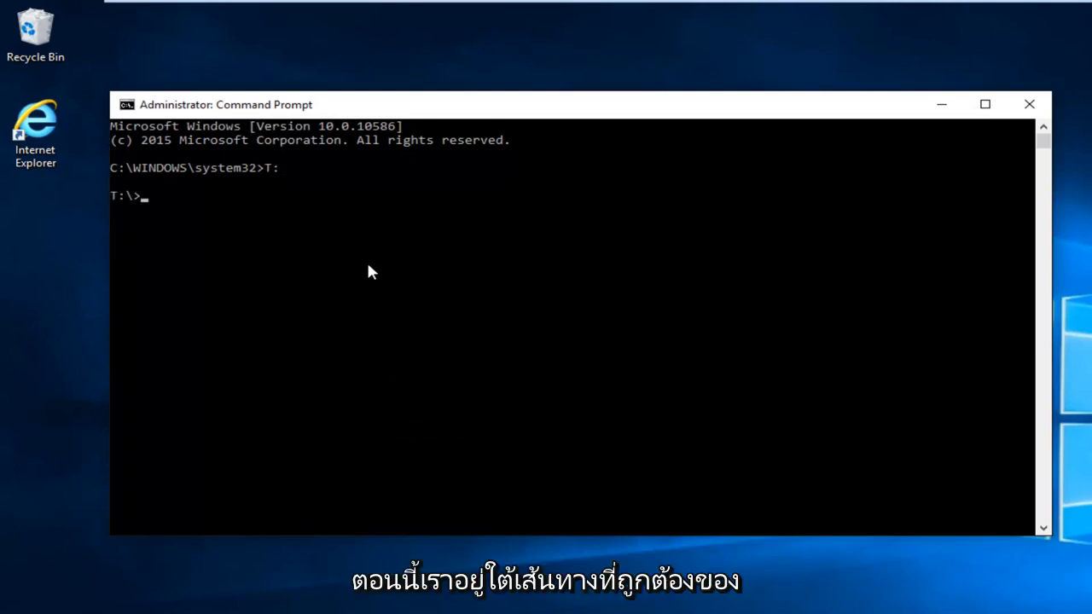
pyautogui.write('r')
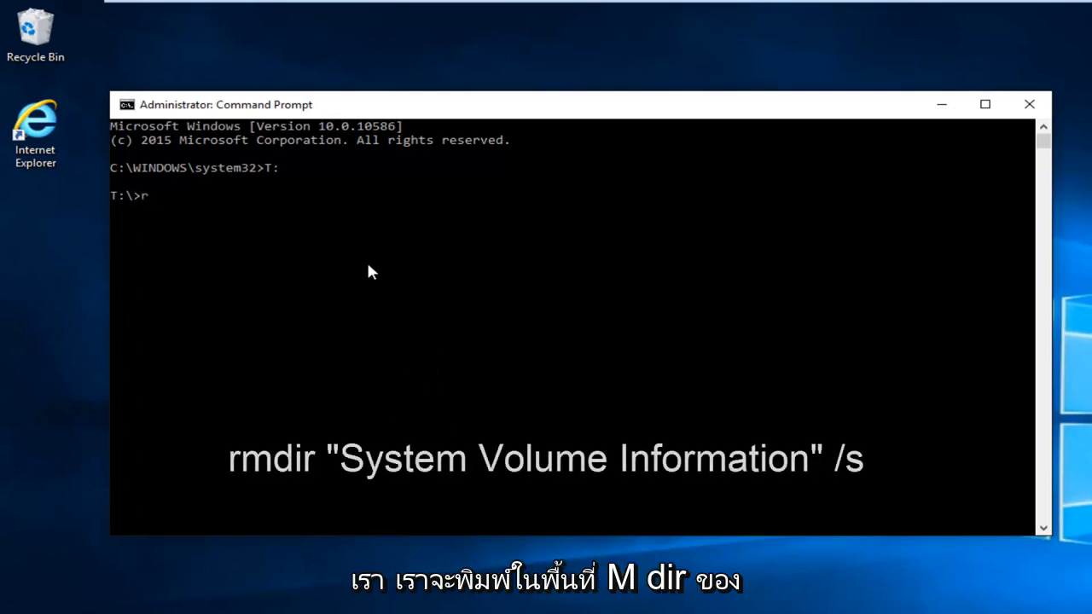
pyautogui.write('mdir')
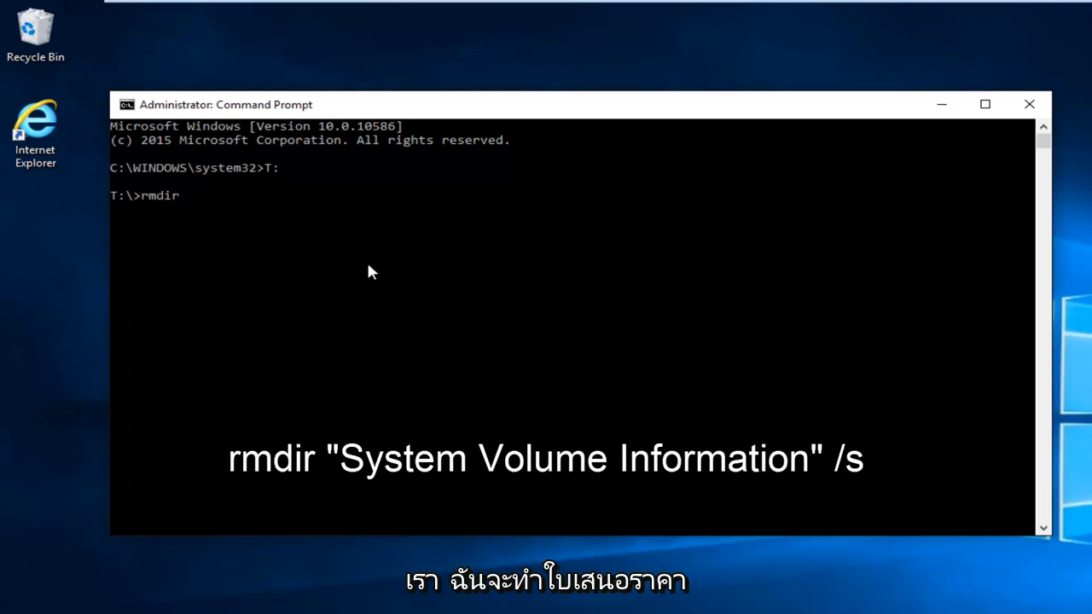
pyautogui.write('"Syst')
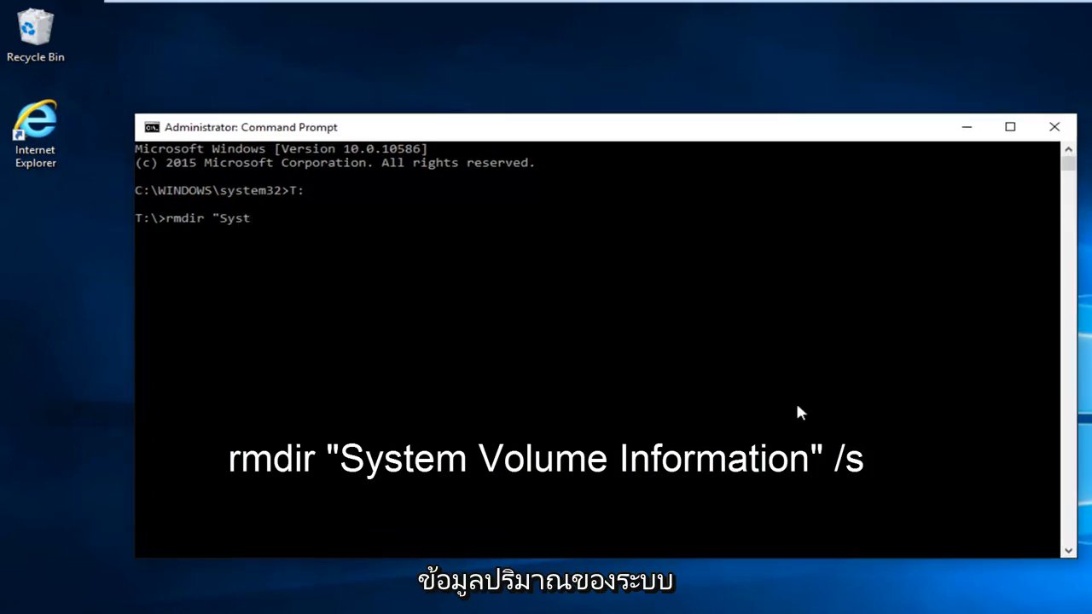
pyautogui.write('em Volume Information')
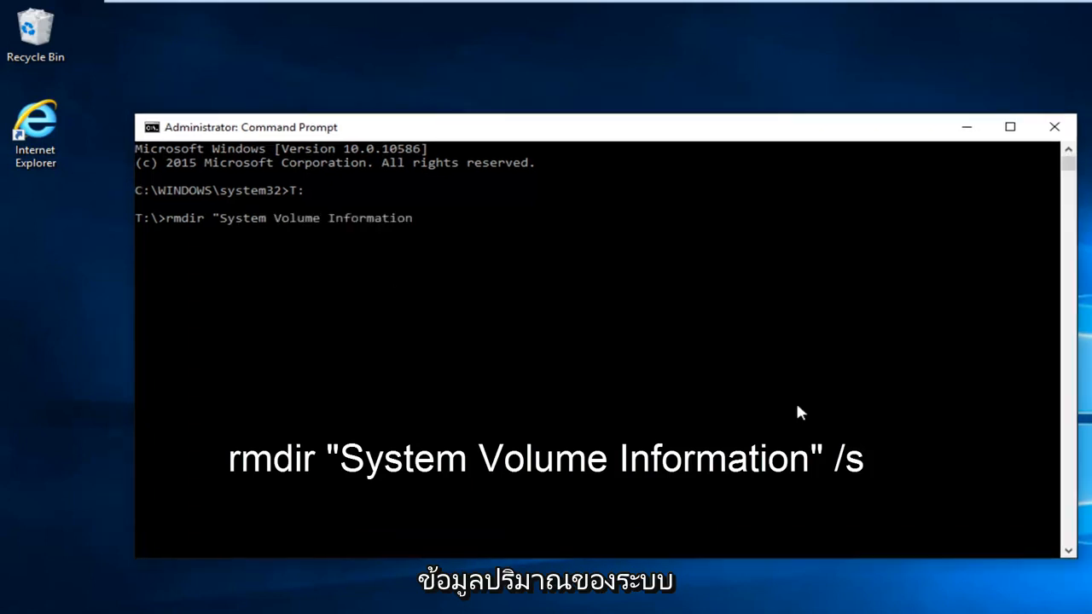
pyautogui.write('"')
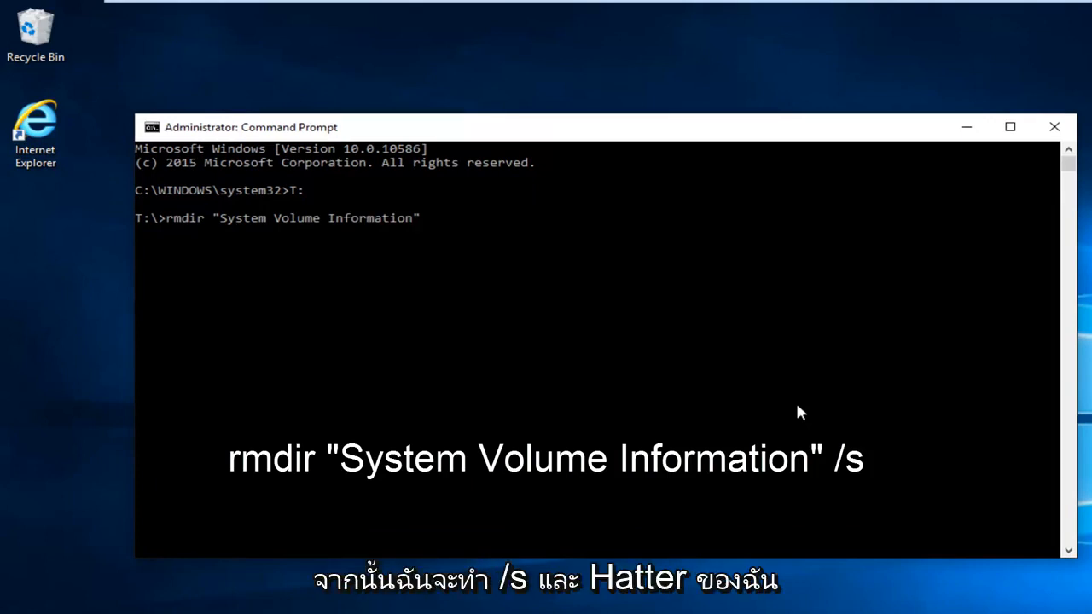
pyautogui.write('/s')
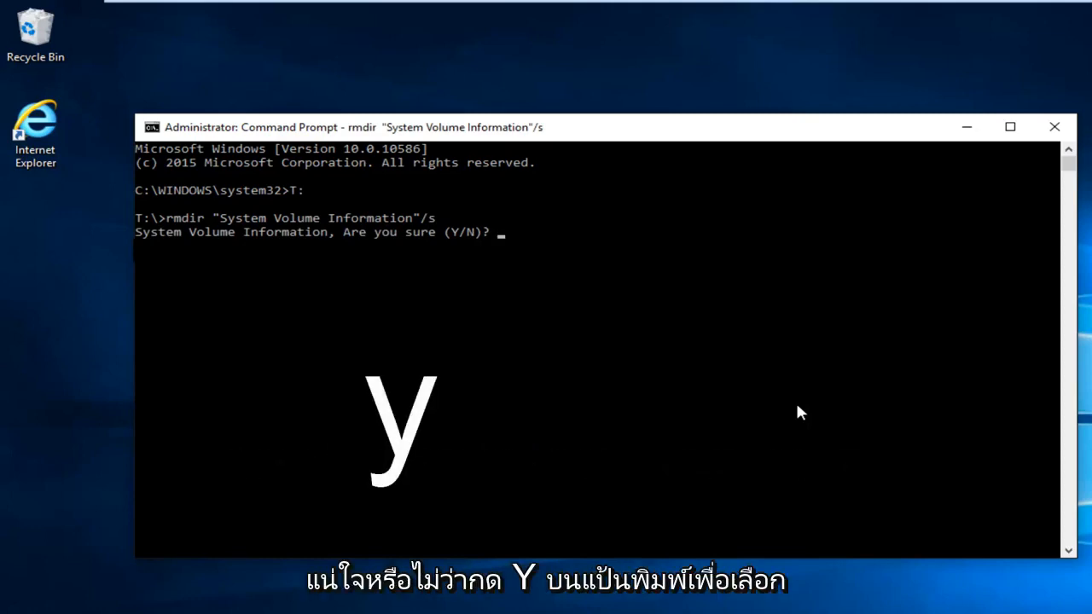
pyautogui.write('y')
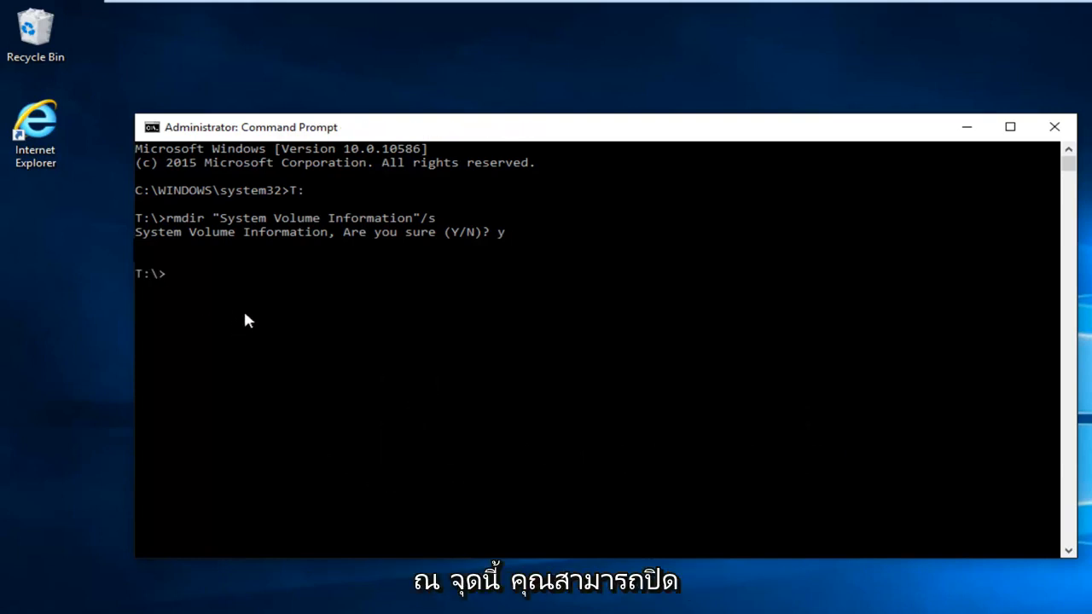
pyautogui.moveTo(203, 300)
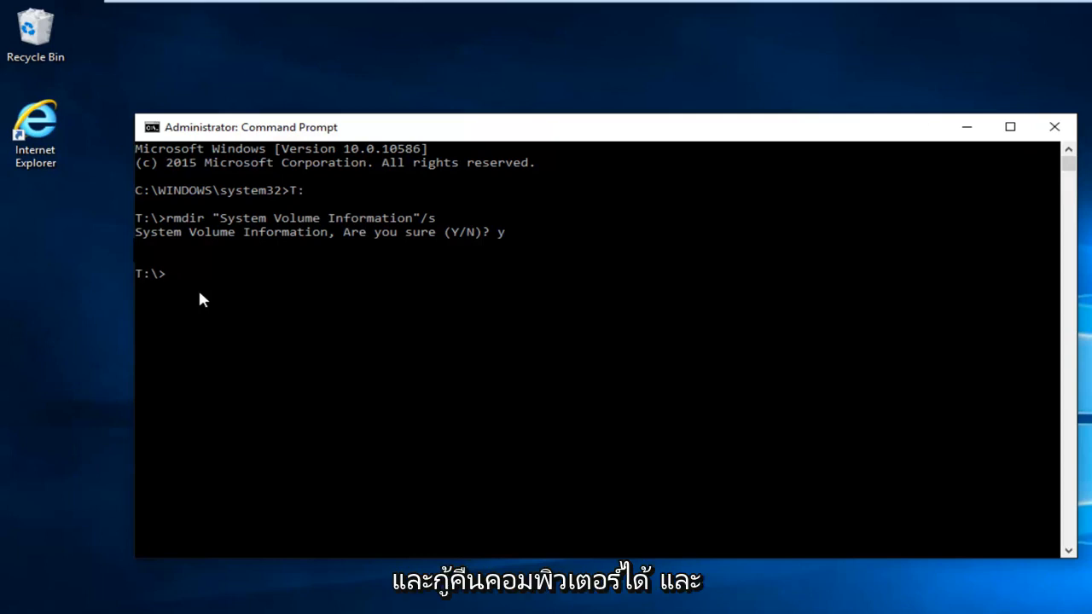